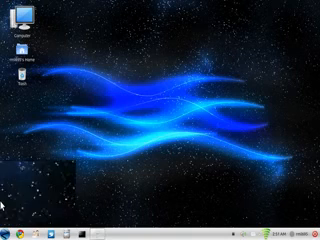
- Bring up the Zorin Start menu to reach the Keyboard Shortcuts settings
left_click(7, 231)
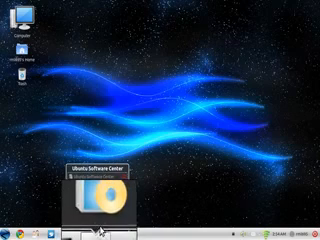
- Restore the Ubuntu Software Center window from its taskbar preview
left_click(95, 200)
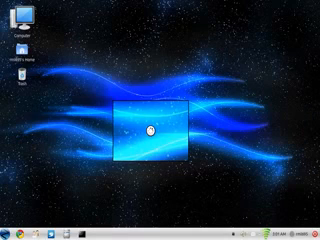
mouse_move(147, 130)
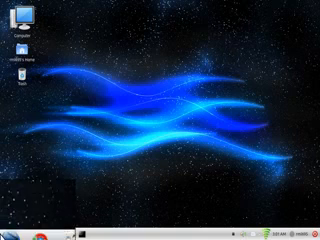
- Show the Zorin application categories list: Internet, Accessories, Games, Graphics, Office
left_click(8, 230)
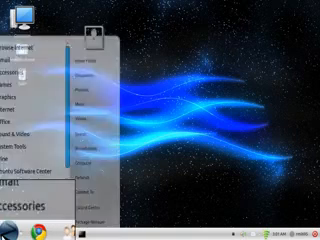